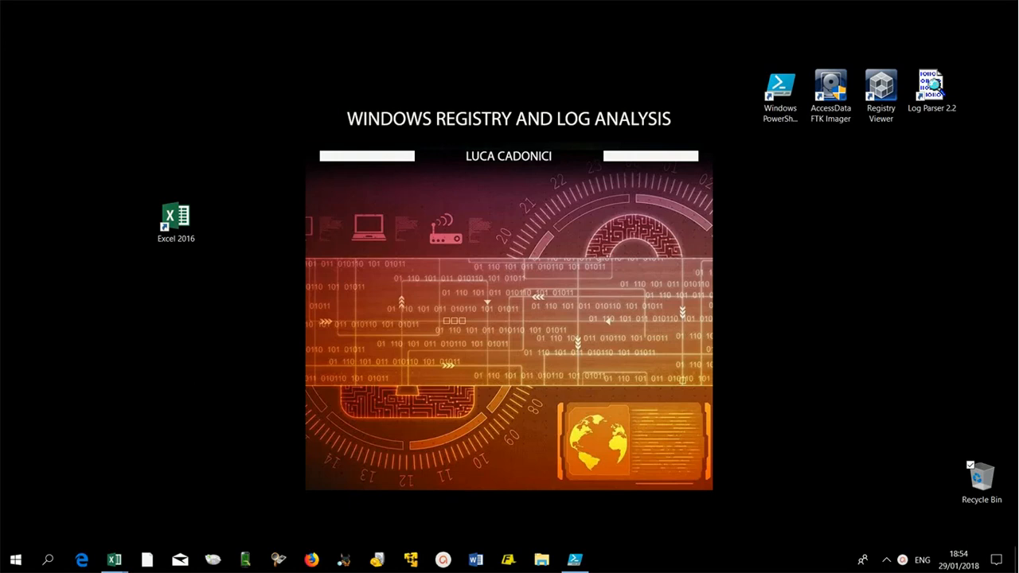
Step: Launch PowerShell ISE and review the LogParser query for November 2017 type-10 logons (4624)
{"action": "left_click", "coordinate": [574, 560]}
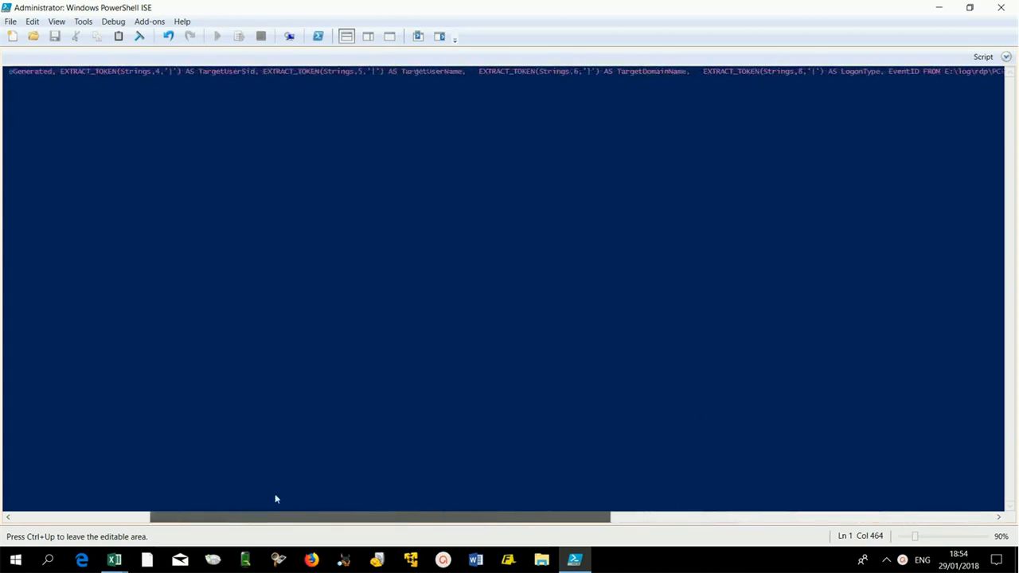
{"action": "scroll", "scroll_direction": "right", "scroll_amount": 3}
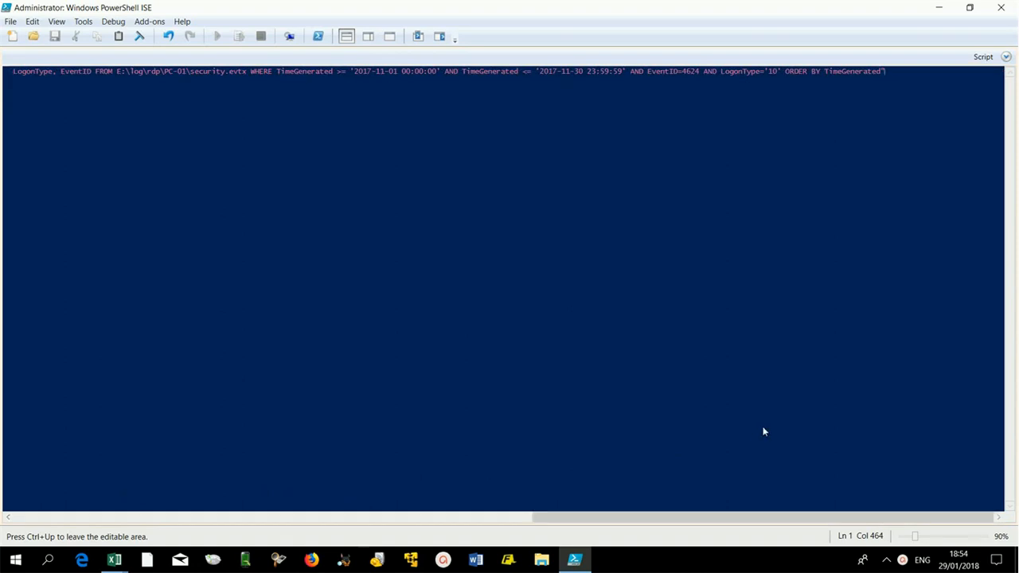
Step: Run the November RDP logon query and maximize the eight-row results grid for PC-01
{"action": "left_click", "coordinate": [217, 36]}
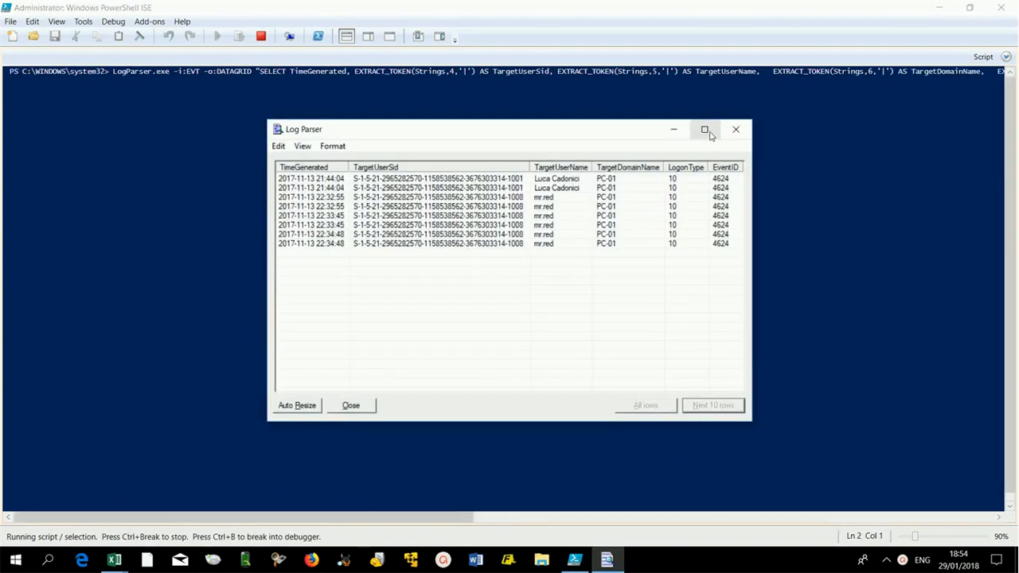
{"action": "left_click", "coordinate": [705, 129]}
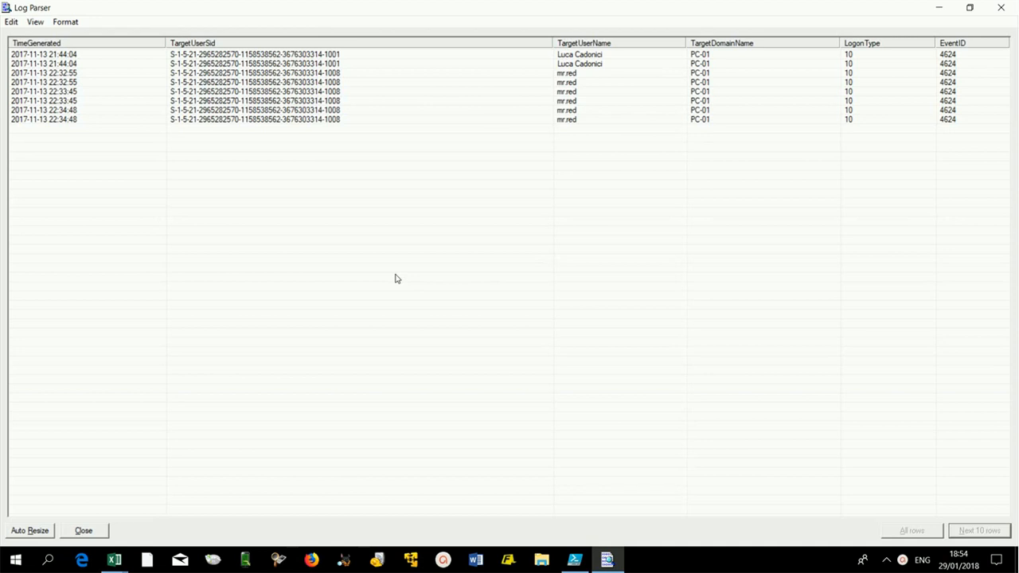
{"action": "mouse_move", "coordinate": [945, 6]}
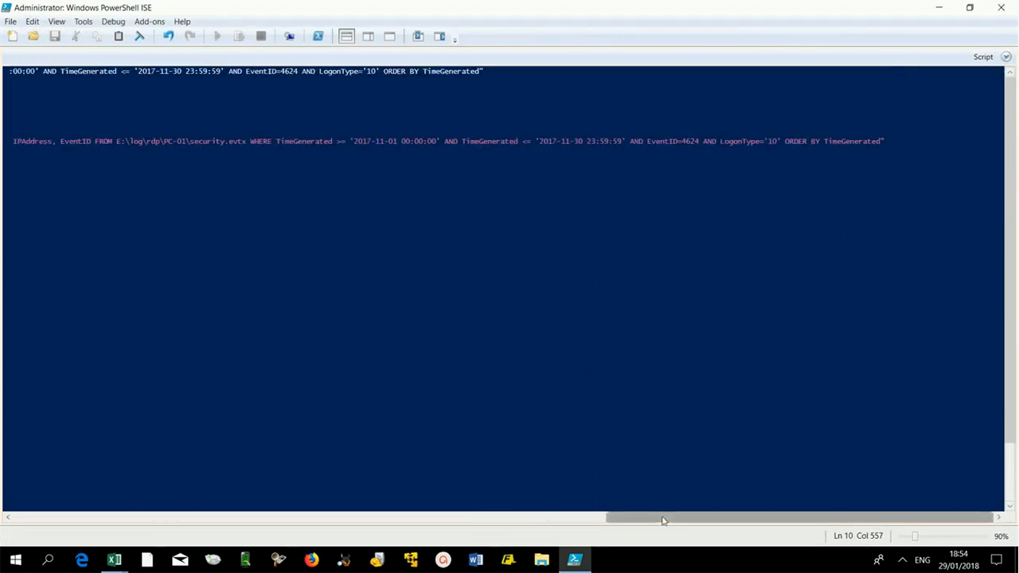
Step: Rerun the query with TargetLogonId and IPAddress columns, showing 192.168.1.145 for all logons
{"action": "left_click_drag", "start_coordinate": [665, 517], "coordinate": [566, 517]}
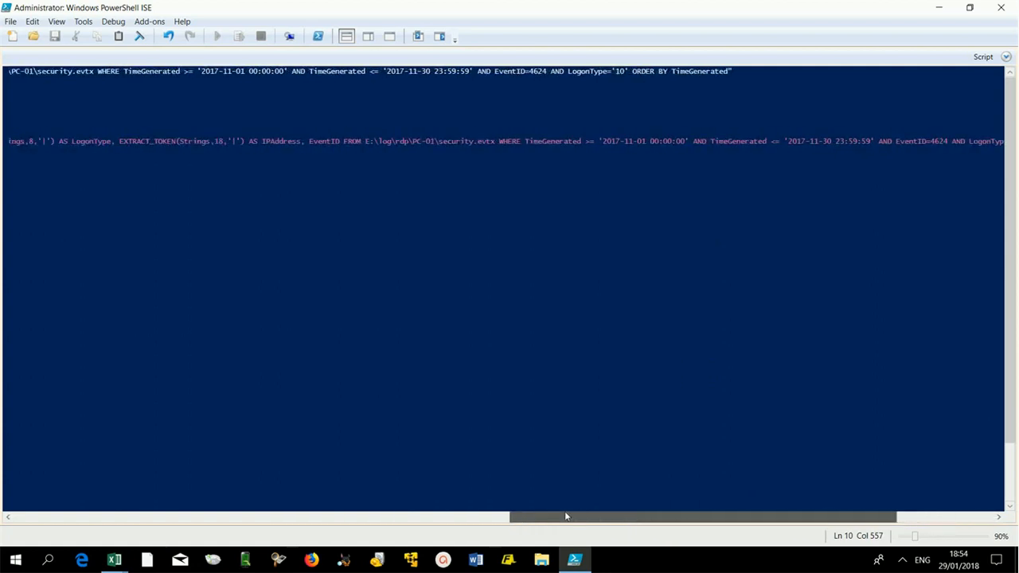
{"action": "left_click_drag", "start_coordinate": [565, 517], "coordinate": [474, 518]}
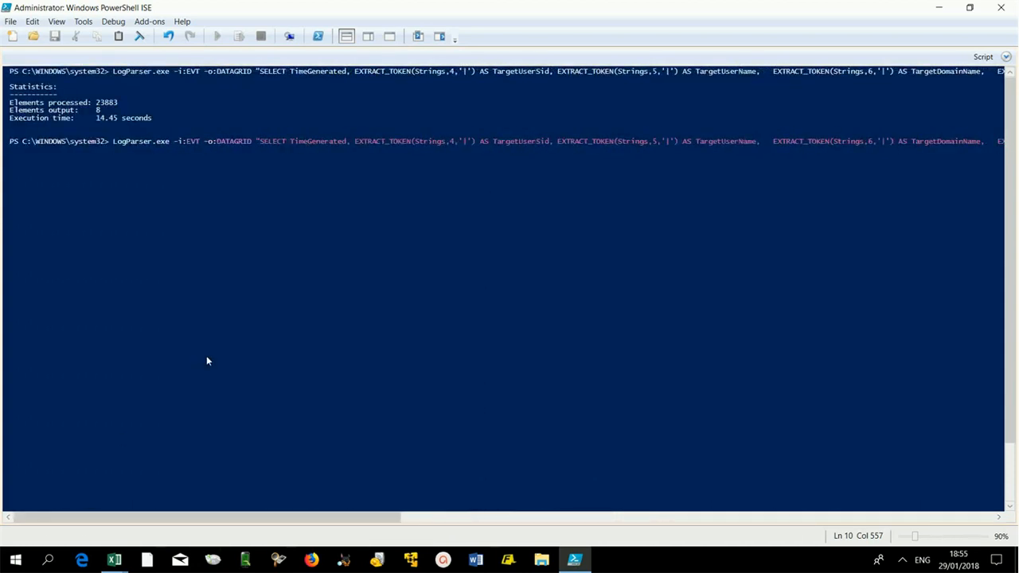
{"action": "left_click", "coordinate": [217, 35]}
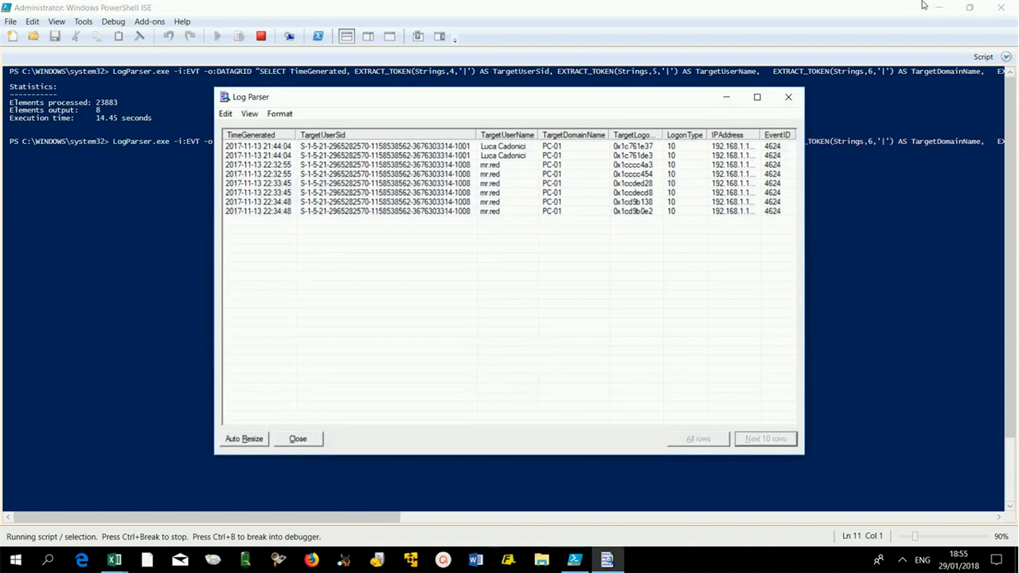
{"action": "left_click", "coordinate": [757, 96]}
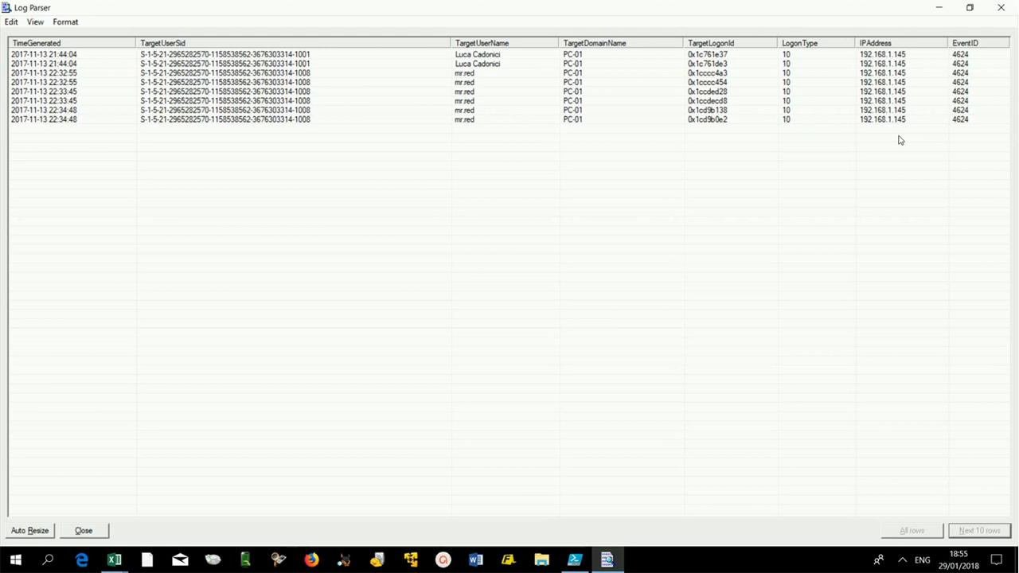
{"action": "mouse_move", "coordinate": [879, 149]}
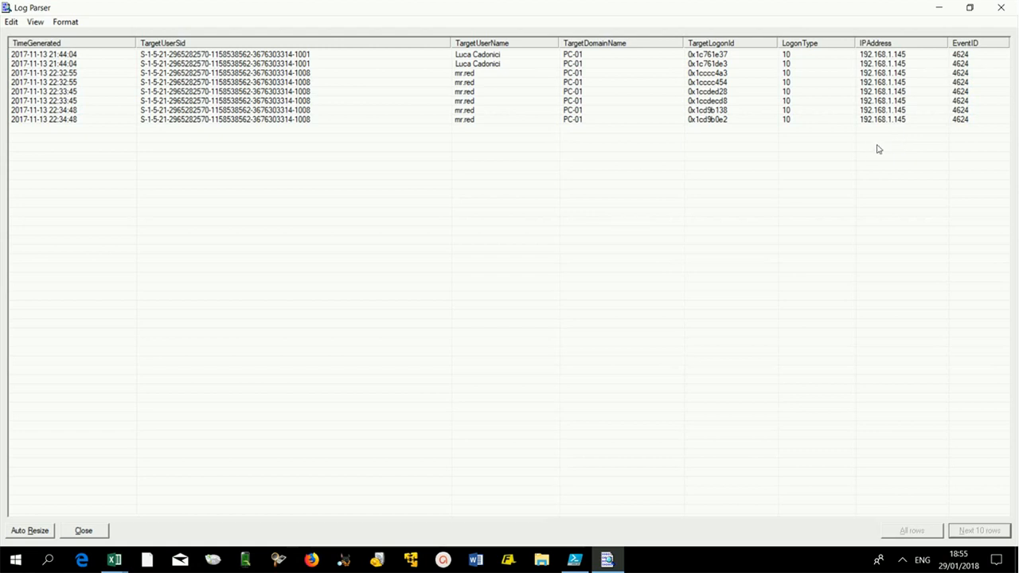
{"action": "mouse_move", "coordinate": [886, 137]}
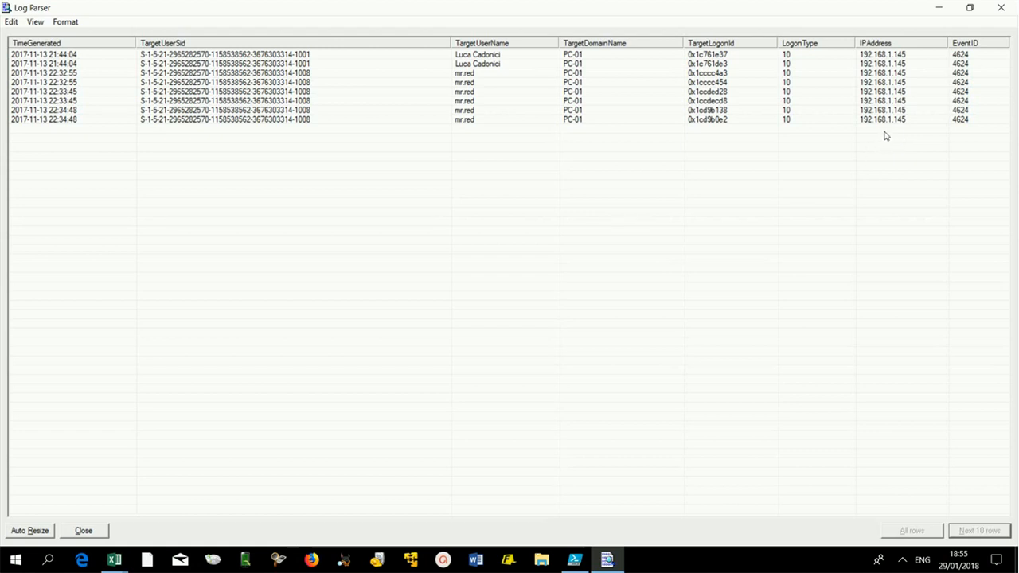
{"action": "mouse_move", "coordinate": [905, 135]}
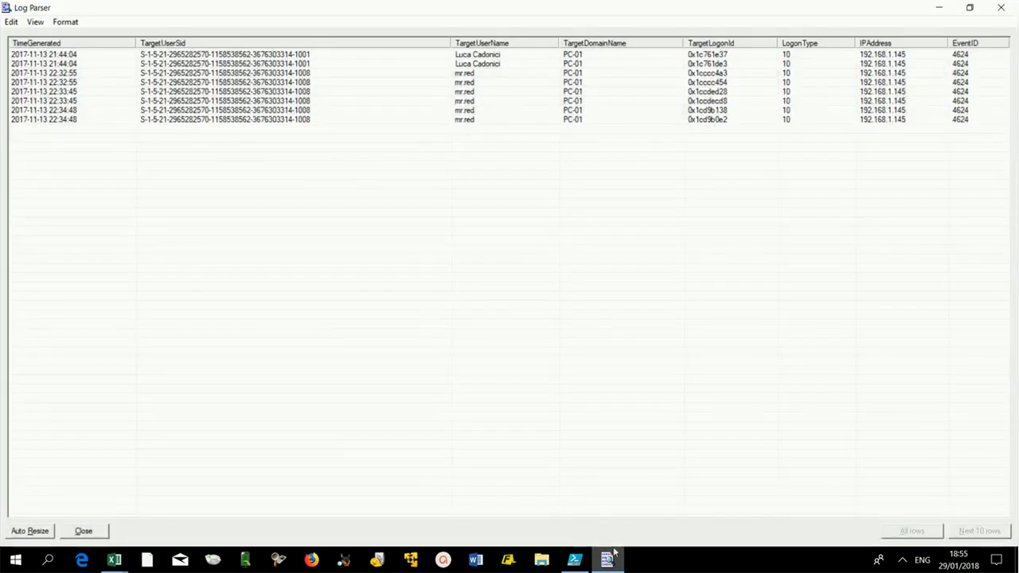
Step: Close the logon results grid and bring the PowerShell ISE console back into focus
{"action": "left_click", "coordinate": [608, 559]}
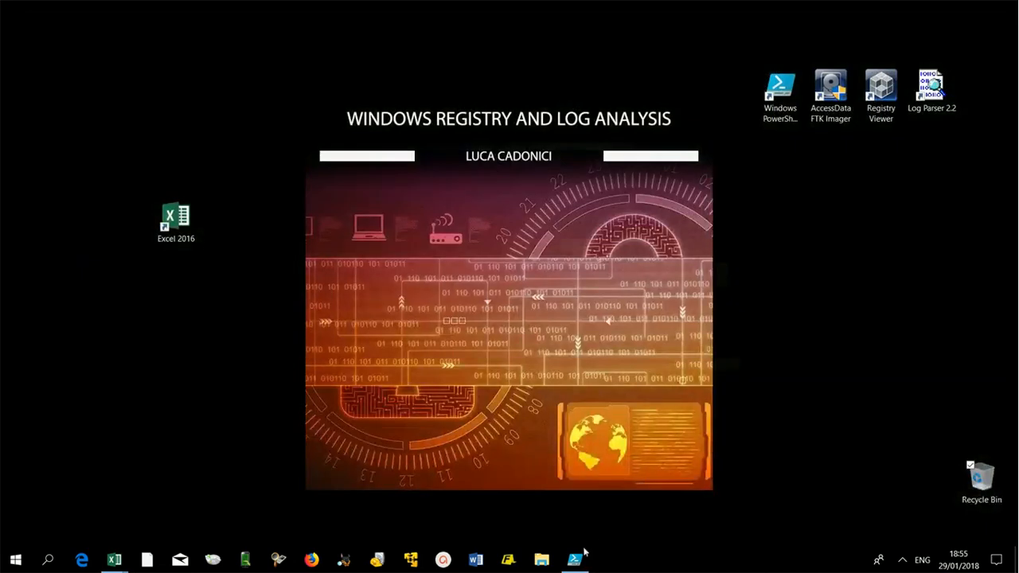
{"action": "left_click", "coordinate": [575, 560]}
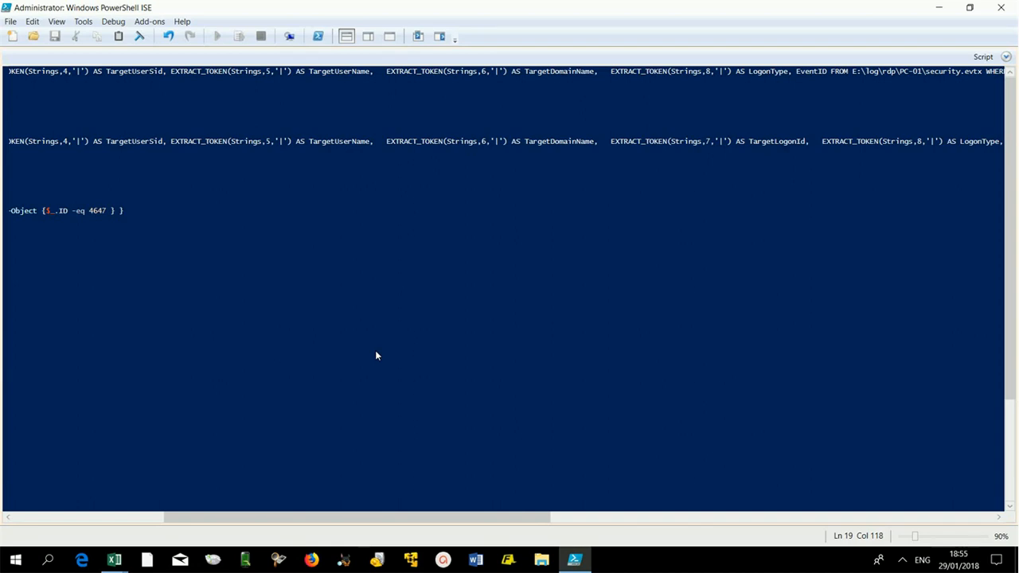
{"action": "mouse_move", "coordinate": [376, 380]}
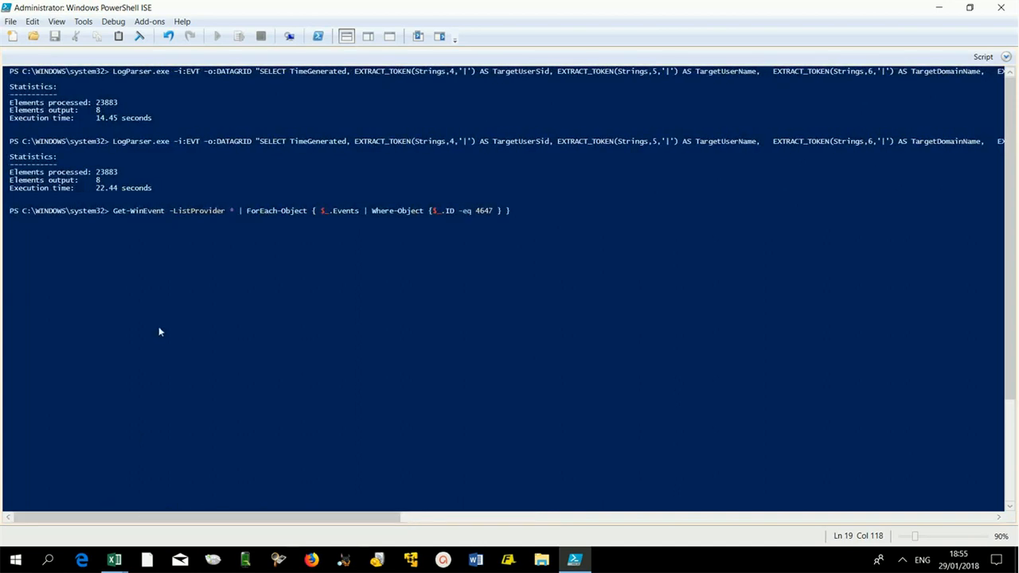
{"action": "mouse_move", "coordinate": [438, 287]}
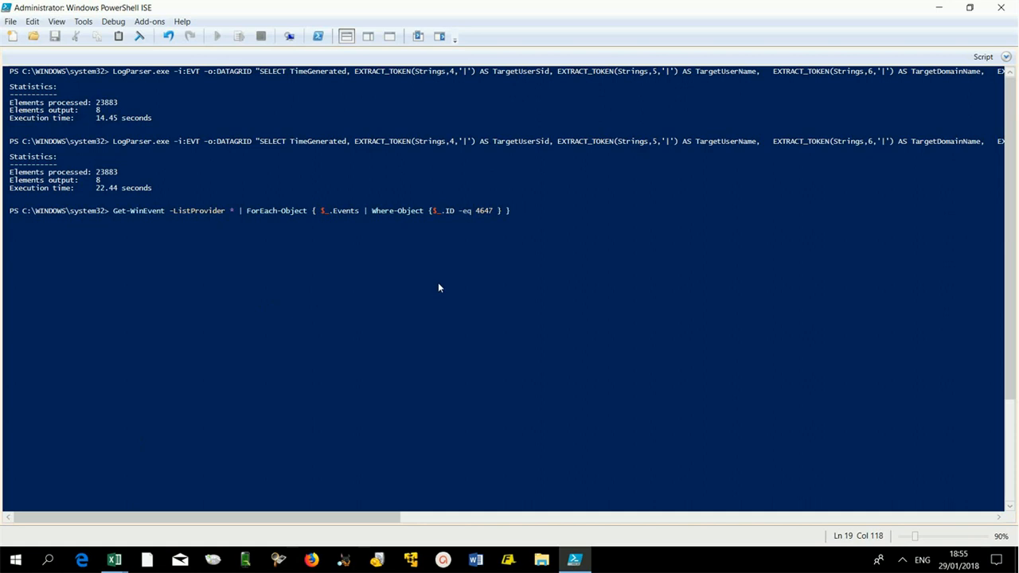
Step: Run Get-WinEvent to list event 4647's 'User initiated logoff' definition
{"action": "left_click", "coordinate": [217, 36]}
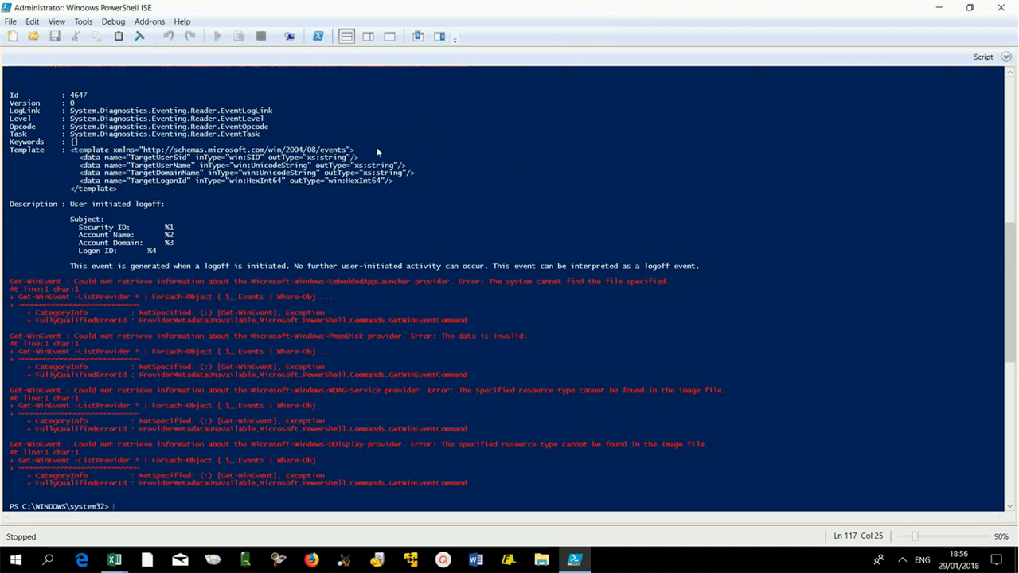
{"action": "mouse_move", "coordinate": [159, 177]}
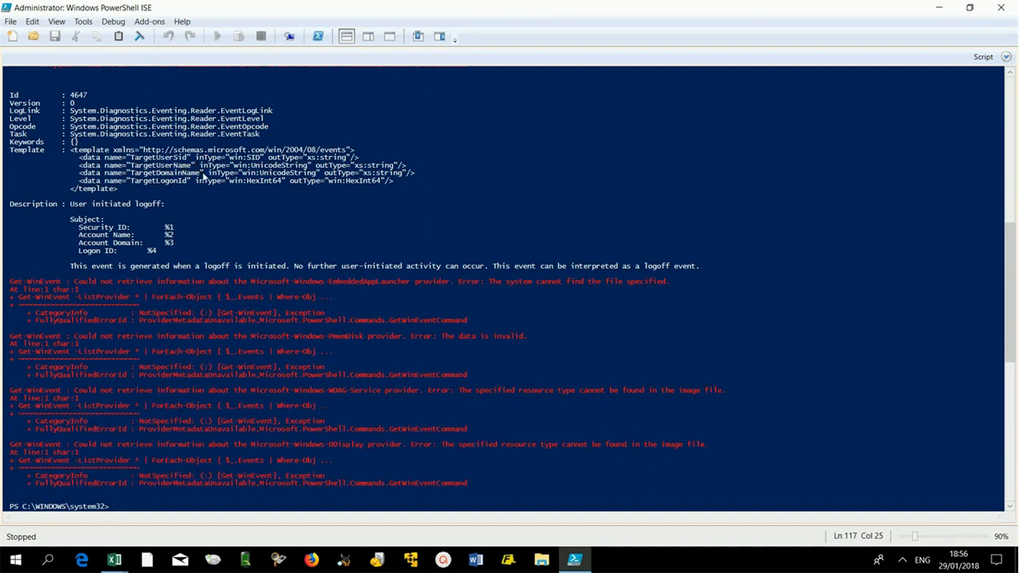
{"action": "mouse_move", "coordinate": [191, 189]}
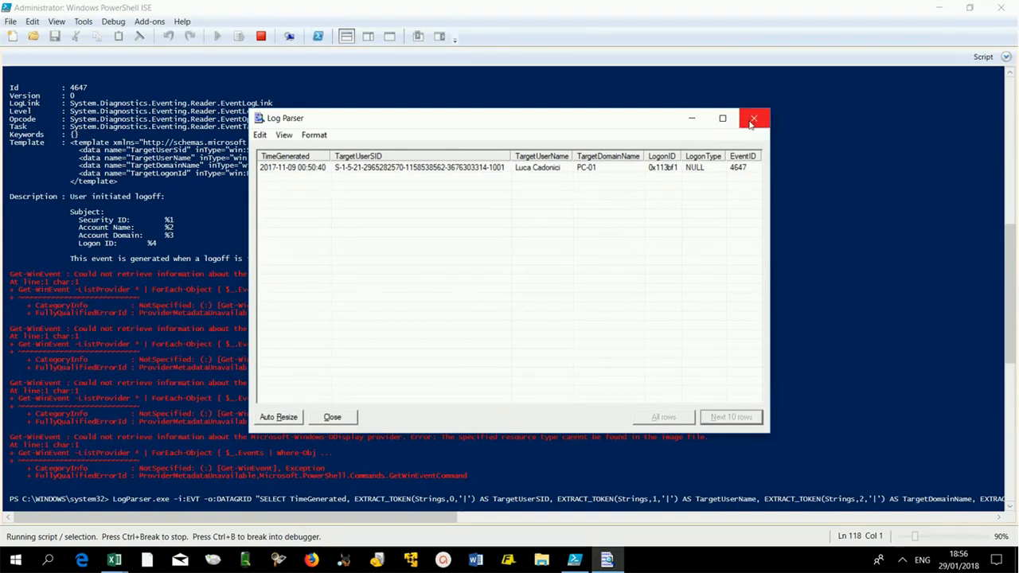
Step: Close the logoff grid and list event 4634's 'An account was logged off' definition
{"action": "left_click", "coordinate": [753, 119]}
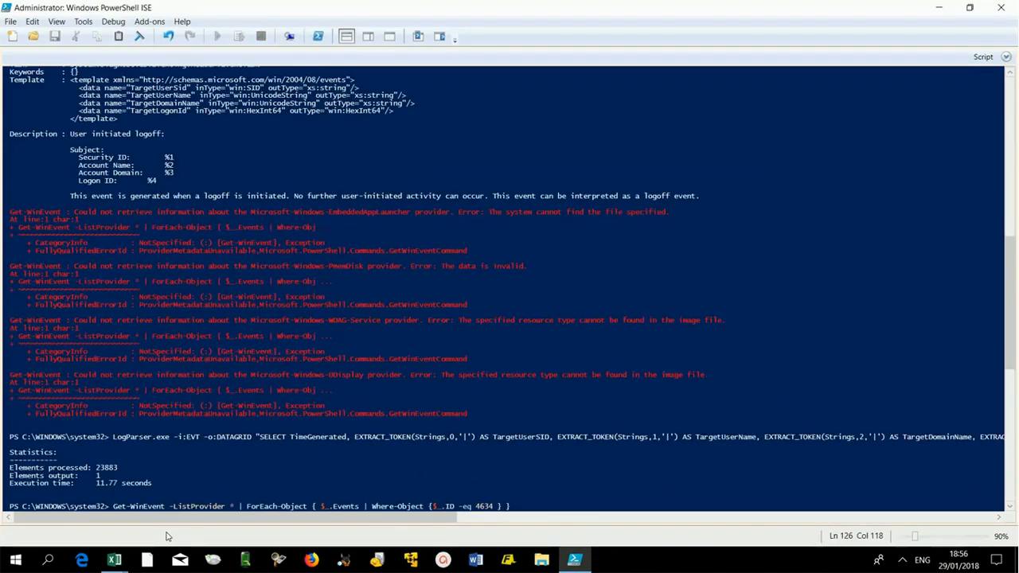
{"action": "left_click", "coordinate": [217, 36]}
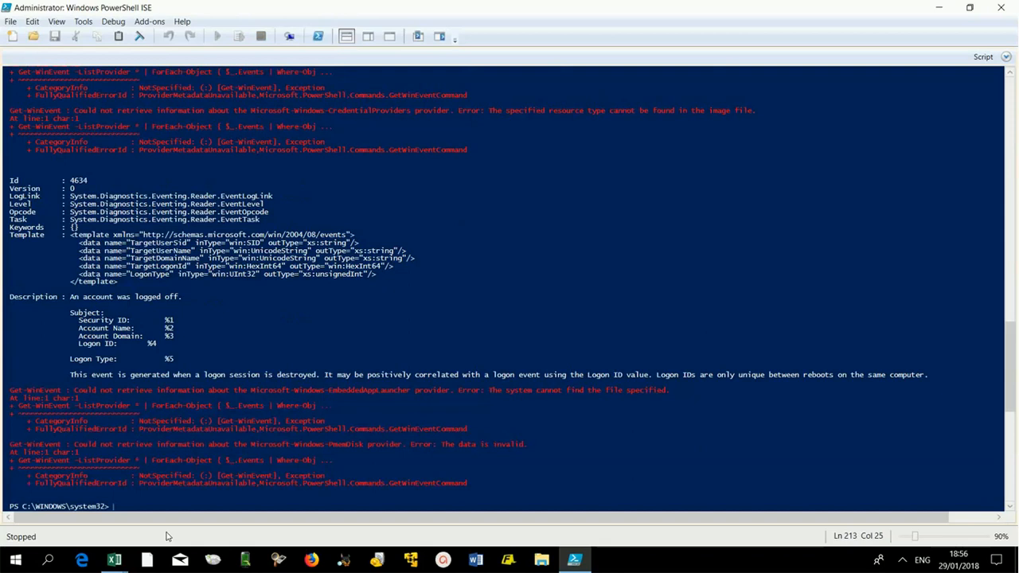
{"action": "mouse_move", "coordinate": [182, 321]}
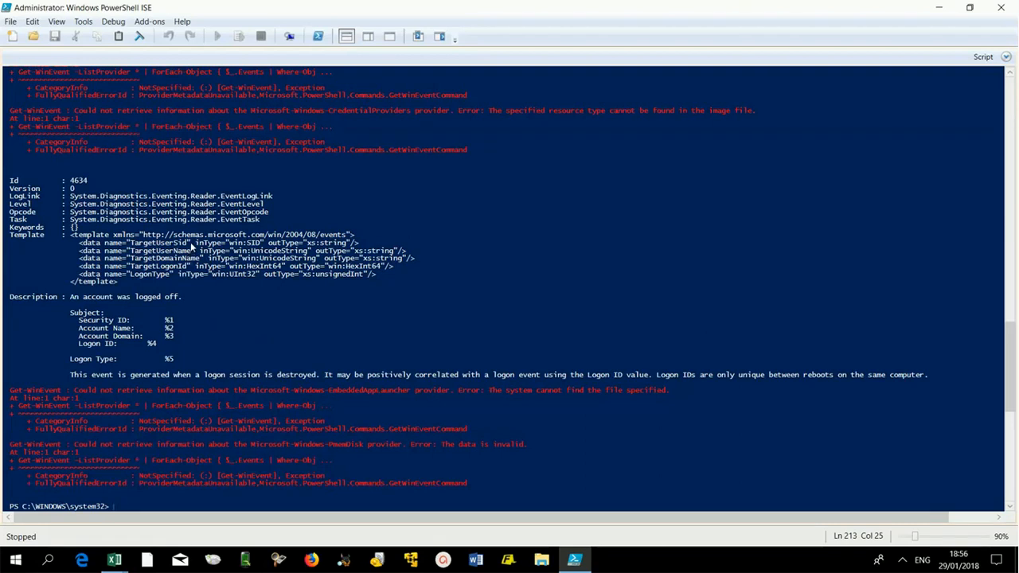
{"action": "mouse_move", "coordinate": [194, 251]}
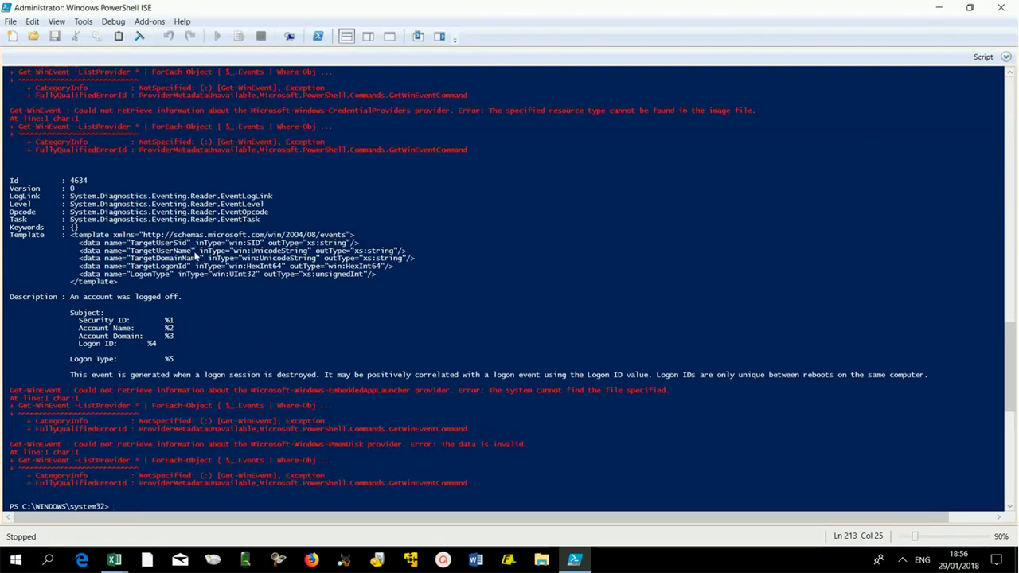
{"action": "mouse_move", "coordinate": [199, 258]}
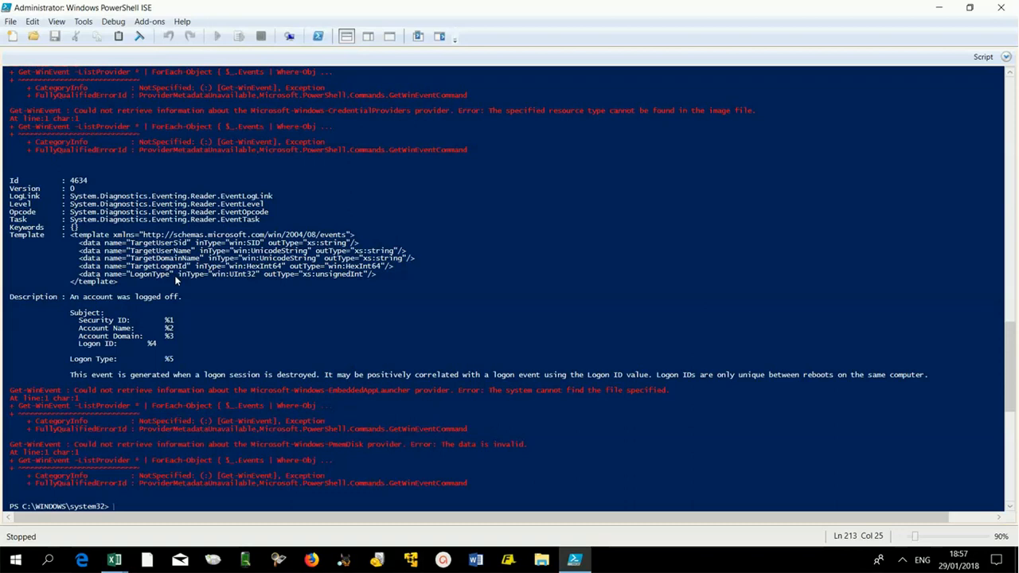
{"action": "right_click", "coordinate": [163, 406]}
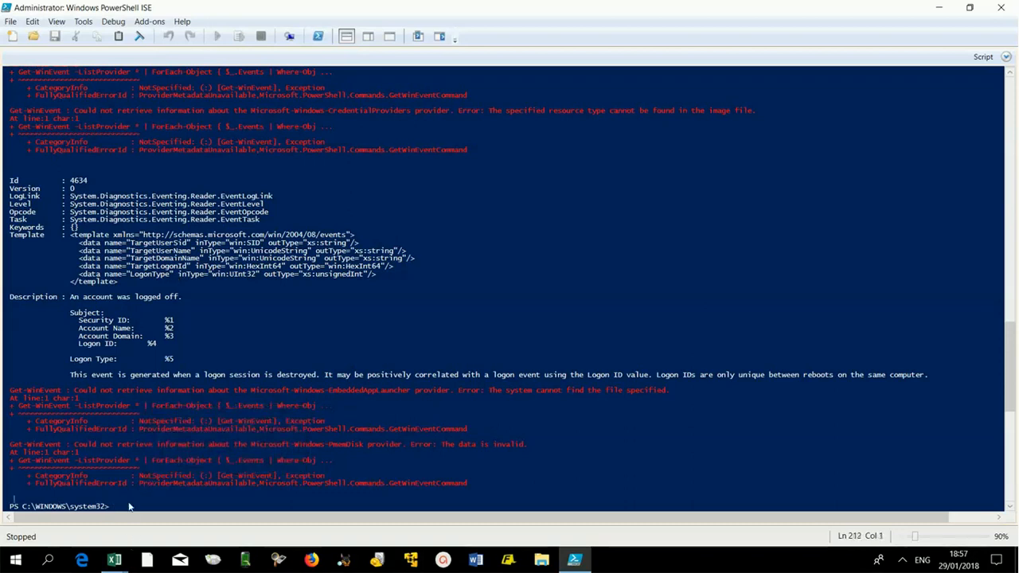
{"action": "type", "text": "Get-WinEvent -ListProvider * | ForEach-Object { $_.Events | Where-Object {$_.ID -eq 4634 } }"}
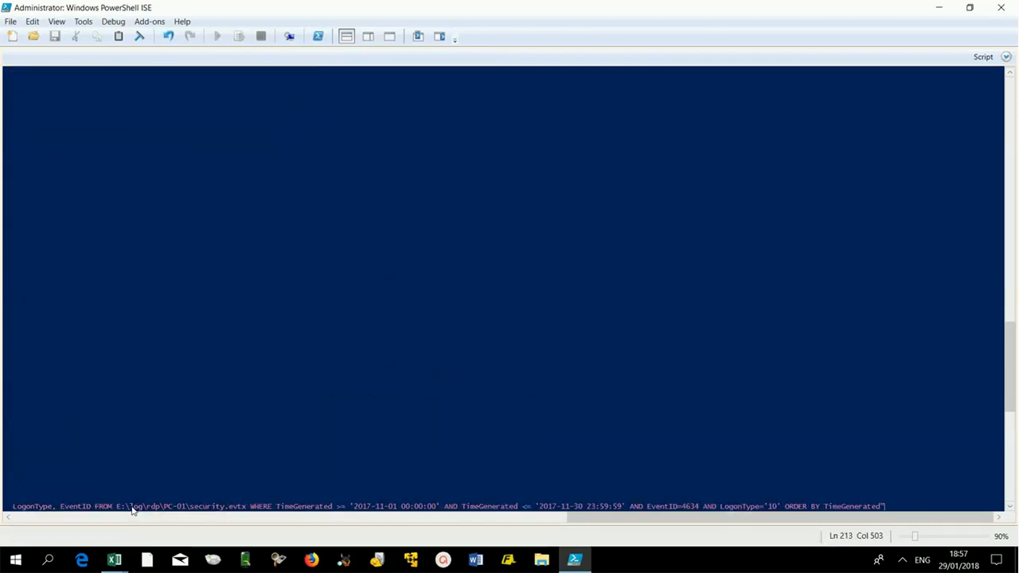
Step: Run the November 4634 logoff query for PC-01, review the six rows, and close the grid
{"action": "left_click", "coordinate": [217, 36]}
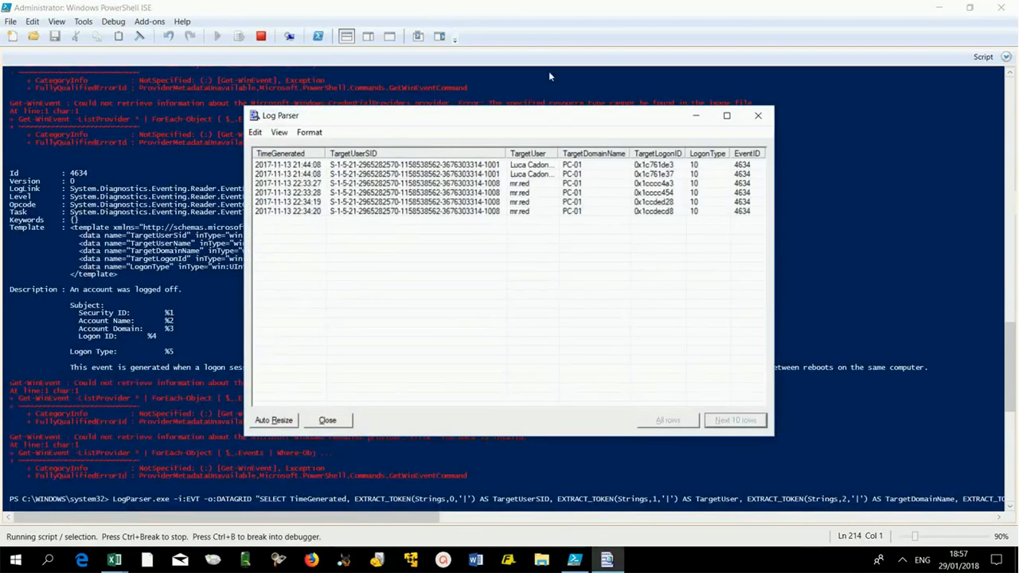
{"action": "left_click", "coordinate": [726, 116]}
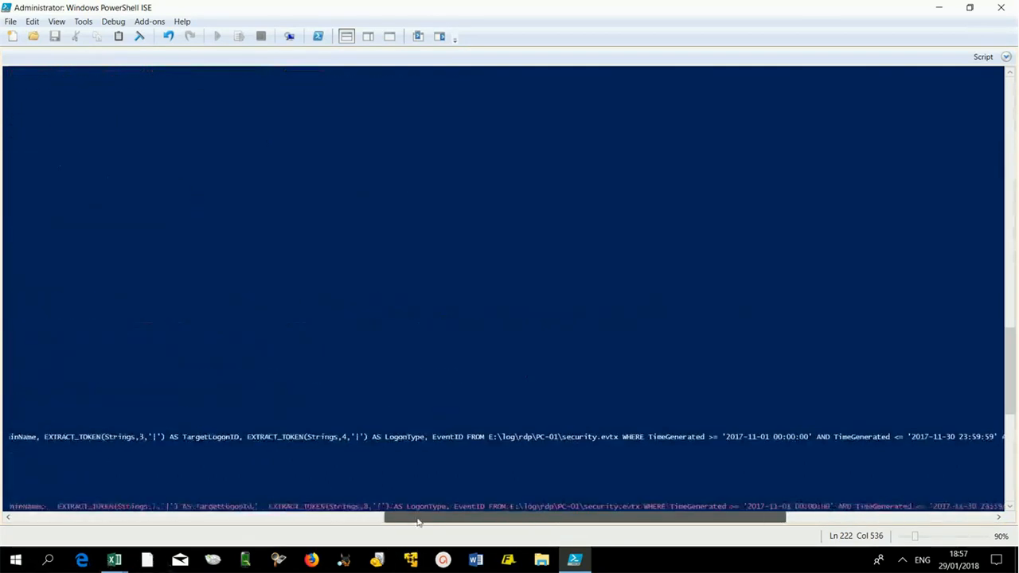
Step: Run the 4624, 4647 and 4634 LogParser CSV export commands in turn
{"action": "left_click", "coordinate": [216, 36]}
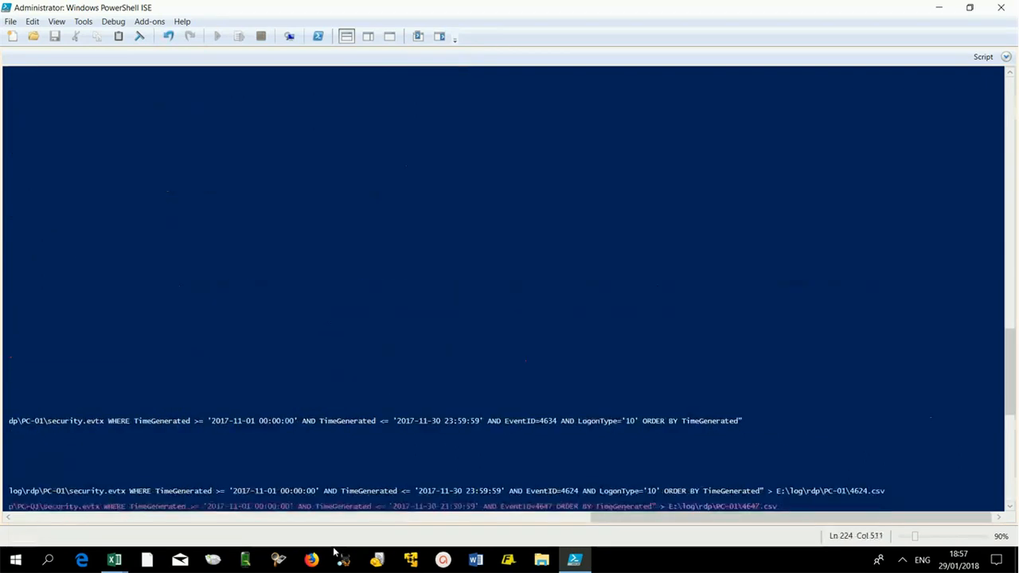
{"action": "left_click", "coordinate": [217, 36]}
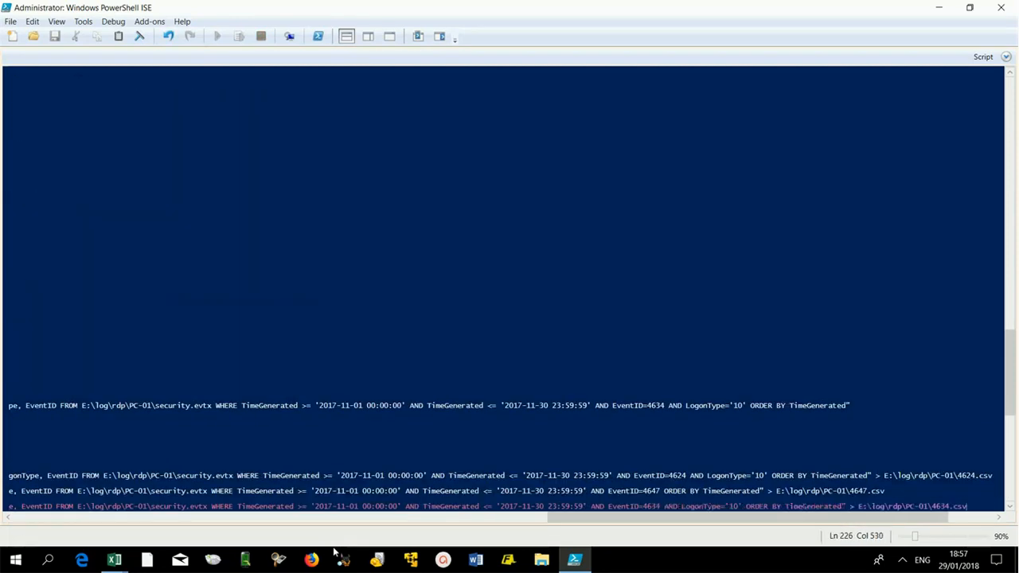
{"action": "left_click", "coordinate": [216, 35]}
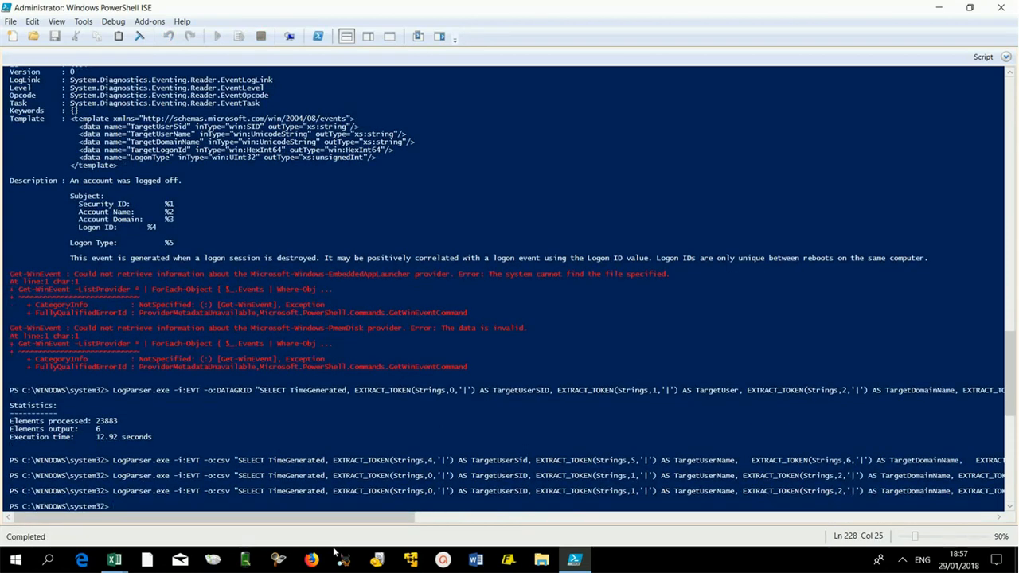
{"action": "mouse_move", "coordinate": [898, 535]}
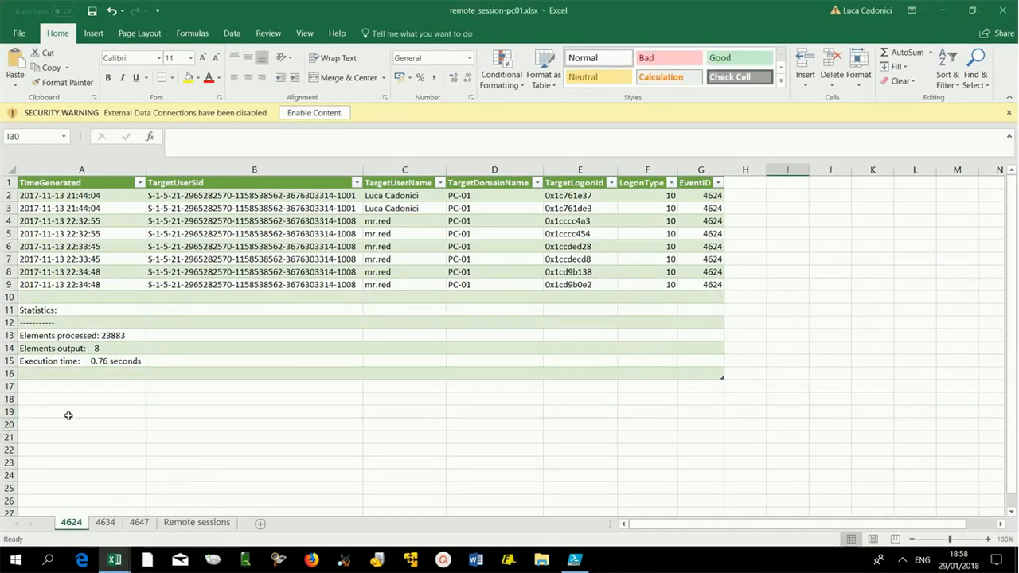
{"action": "mouse_move", "coordinate": [83, 458]}
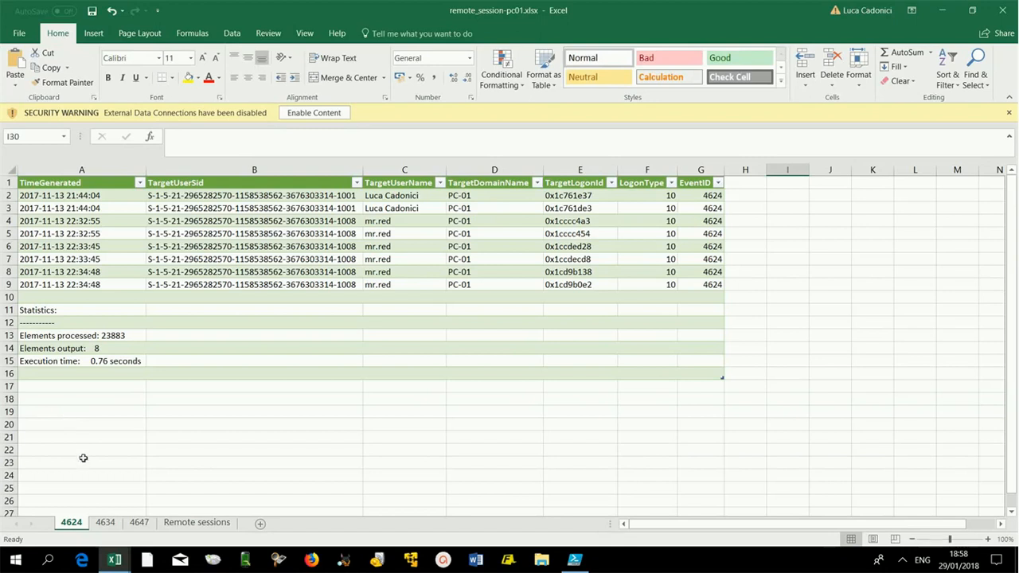
Step: Browse the 4634 and 4647 sheets, ending on the 15-event Remote sessions sheet
{"action": "left_click", "coordinate": [105, 522]}
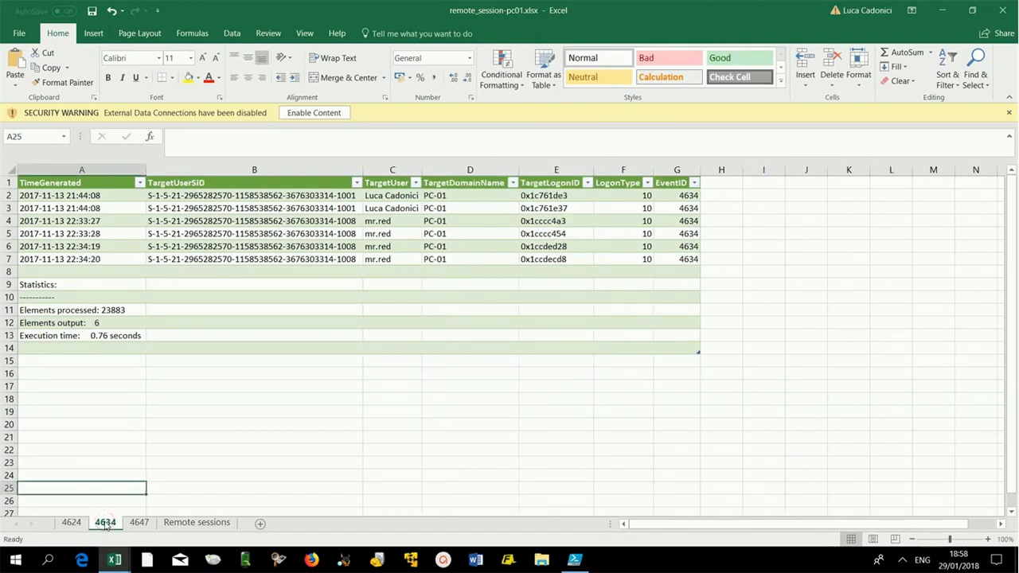
{"action": "left_click", "coordinate": [139, 522]}
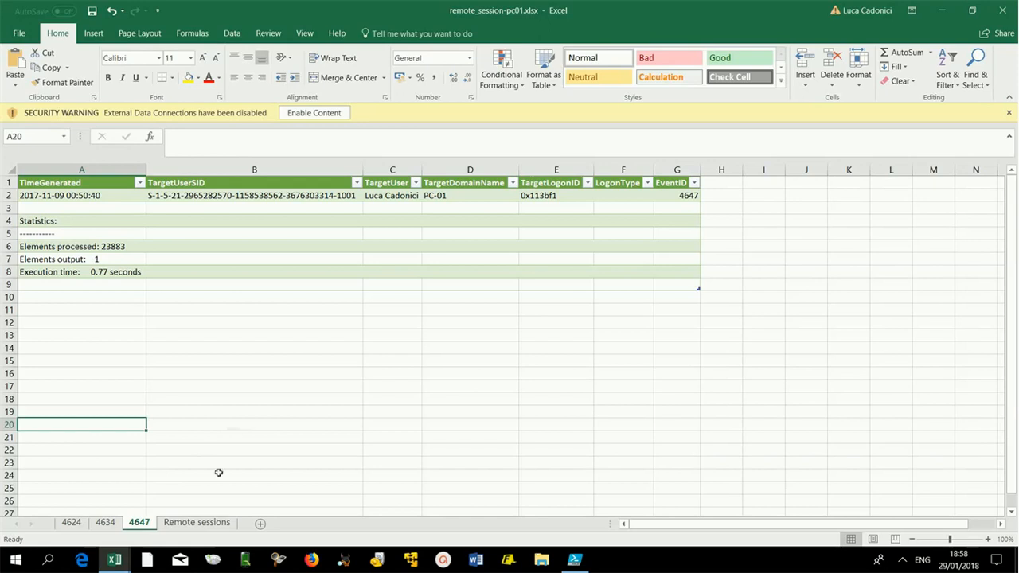
{"action": "left_click", "coordinate": [197, 522]}
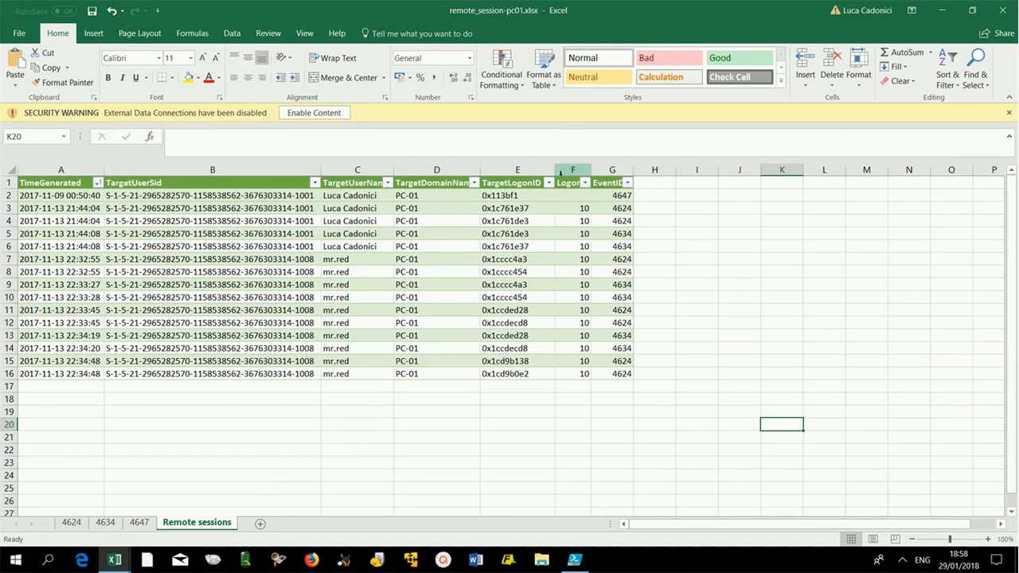
Step: Filter TargetLogonID to 0x1ccdecd8 to pair mr.red's logon and logoff, then minimise Excel
{"action": "left_click", "coordinate": [548, 182]}
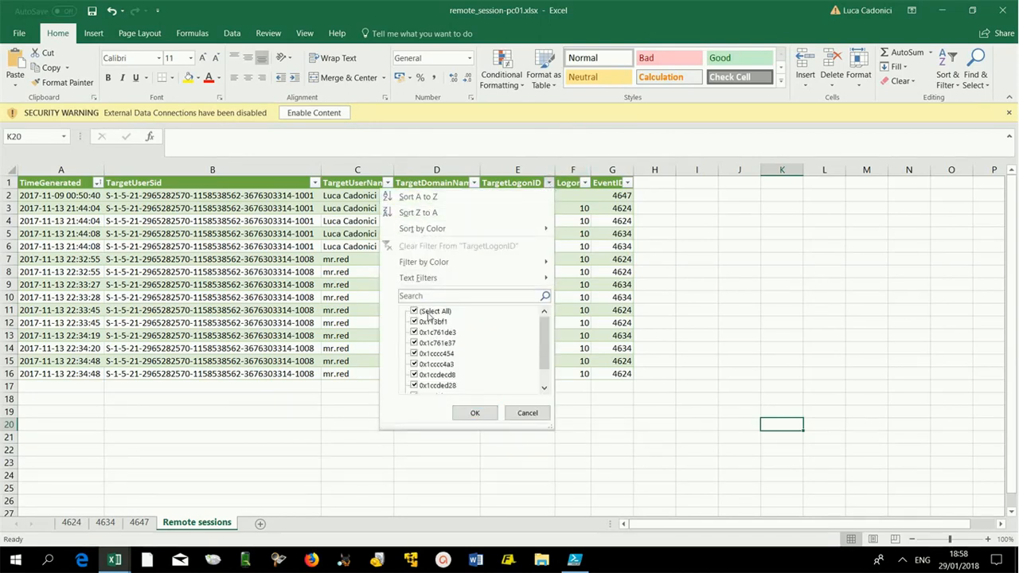
{"action": "left_click", "coordinate": [414, 311]}
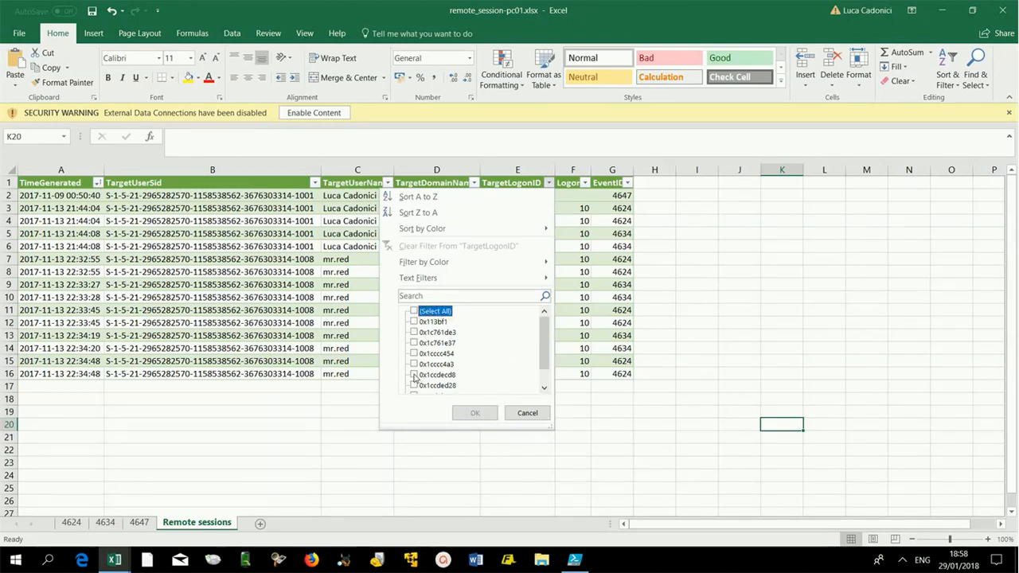
{"action": "left_click", "coordinate": [413, 375]}
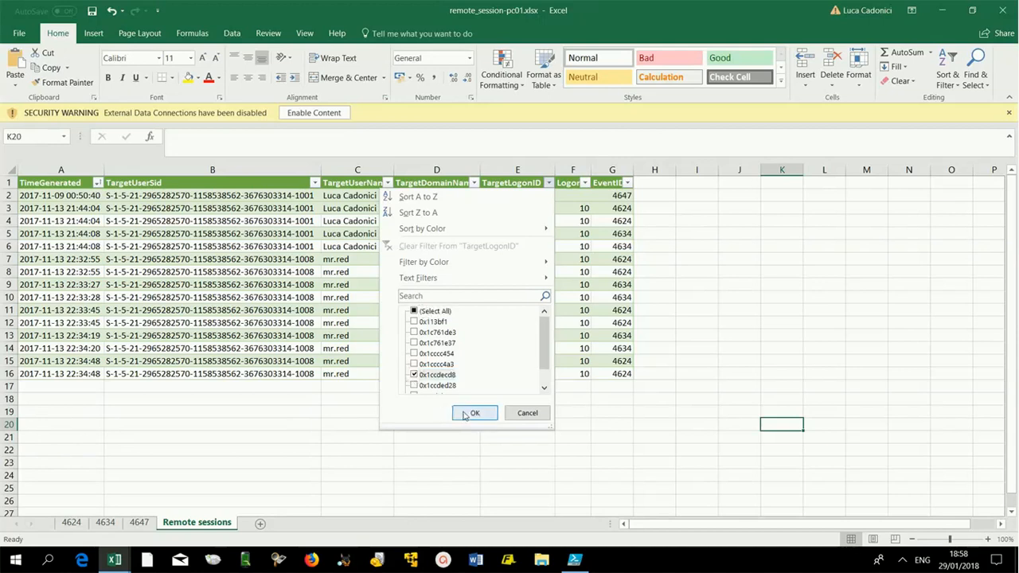
{"action": "left_click", "coordinate": [475, 412]}
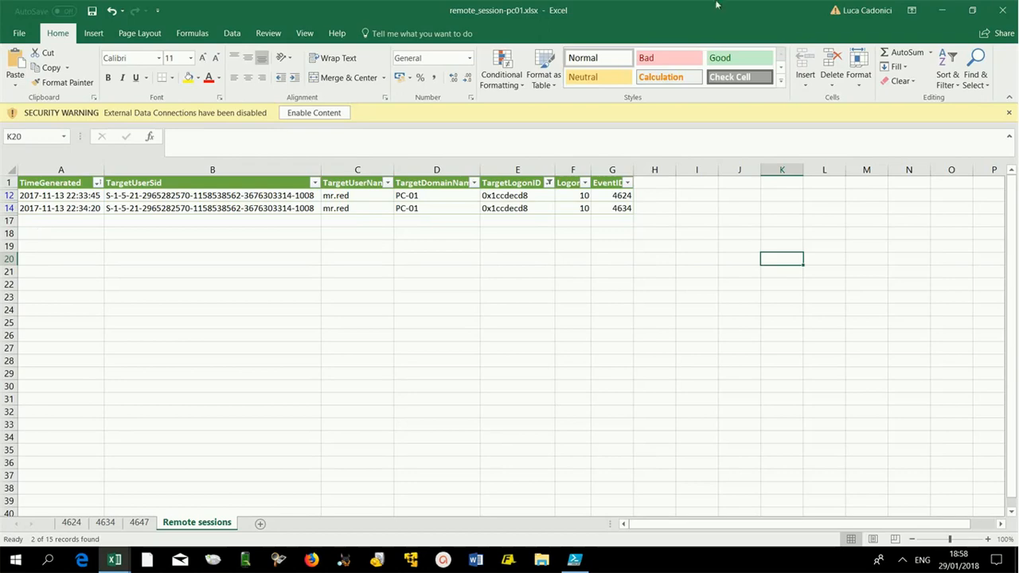
{"action": "left_click", "coordinate": [942, 9]}
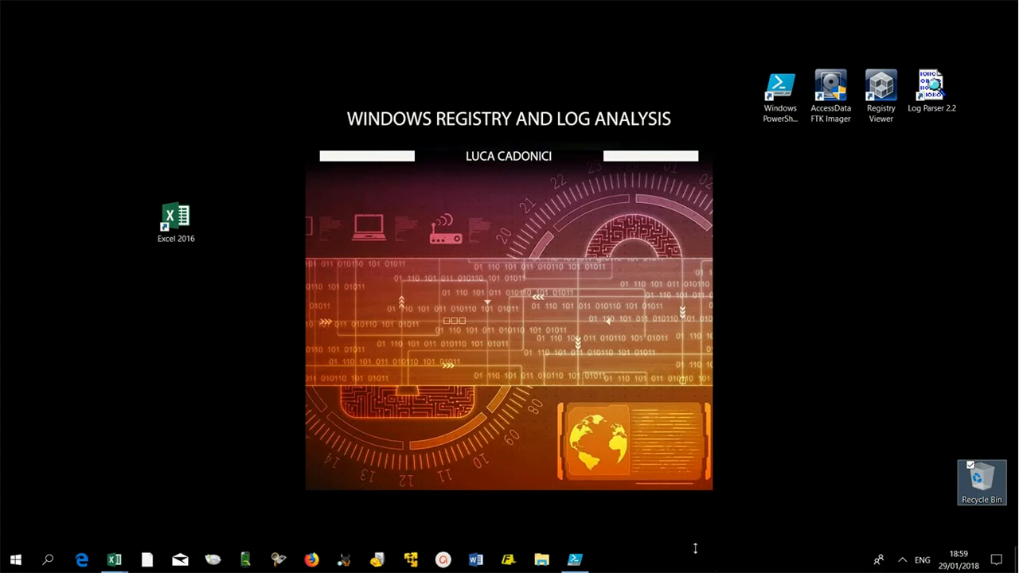
Step: Look up event 4768's Kerberos ticket-request definition and scroll through its fields, including IP address
{"action": "left_click", "coordinate": [574, 560]}
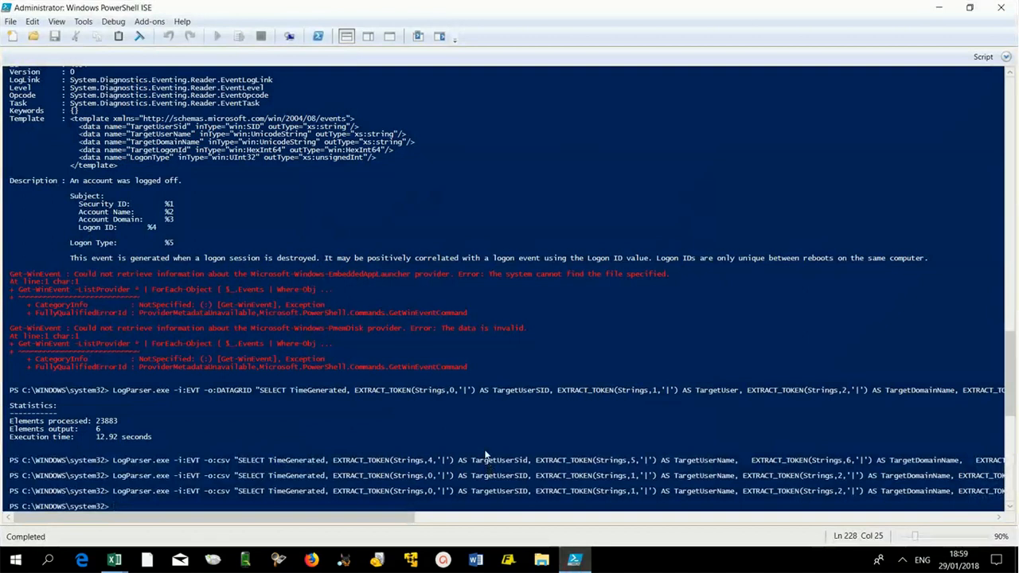
{"action": "scroll", "scroll_direction": "right", "scroll_amount": 3}
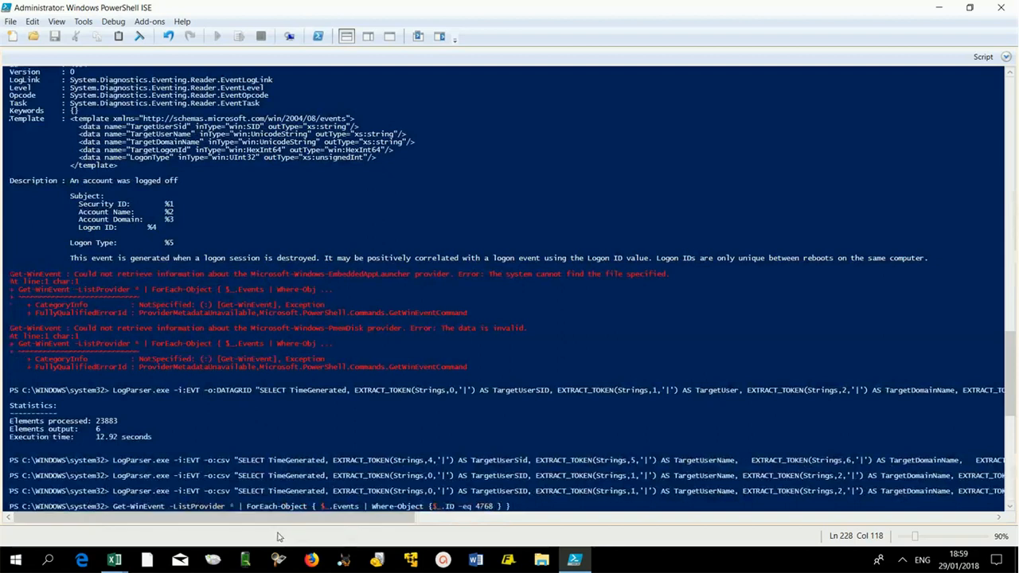
{"action": "left_click", "coordinate": [217, 36]}
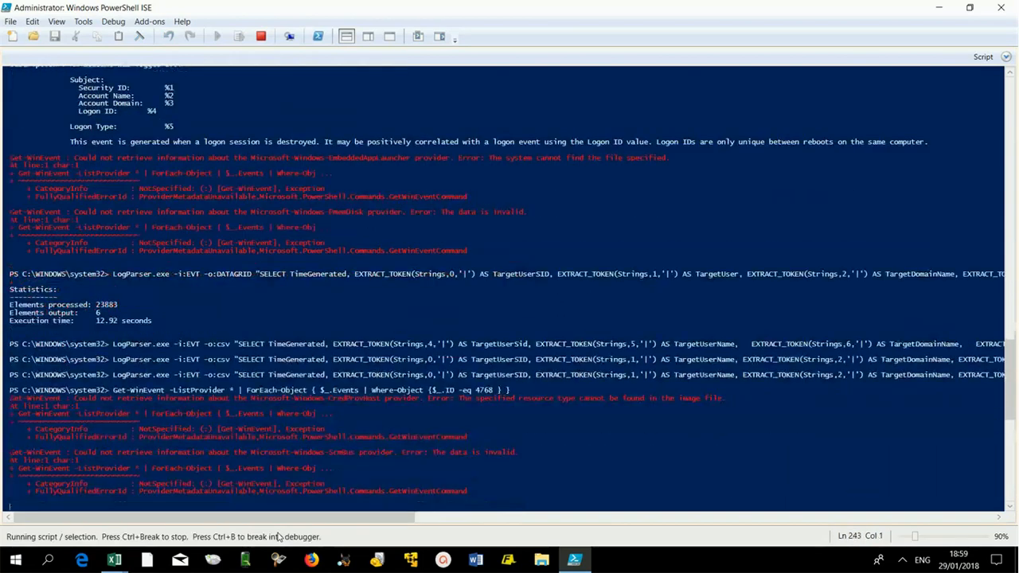
{"action": "scroll", "scroll_direction": "down", "scroll_amount": 3}
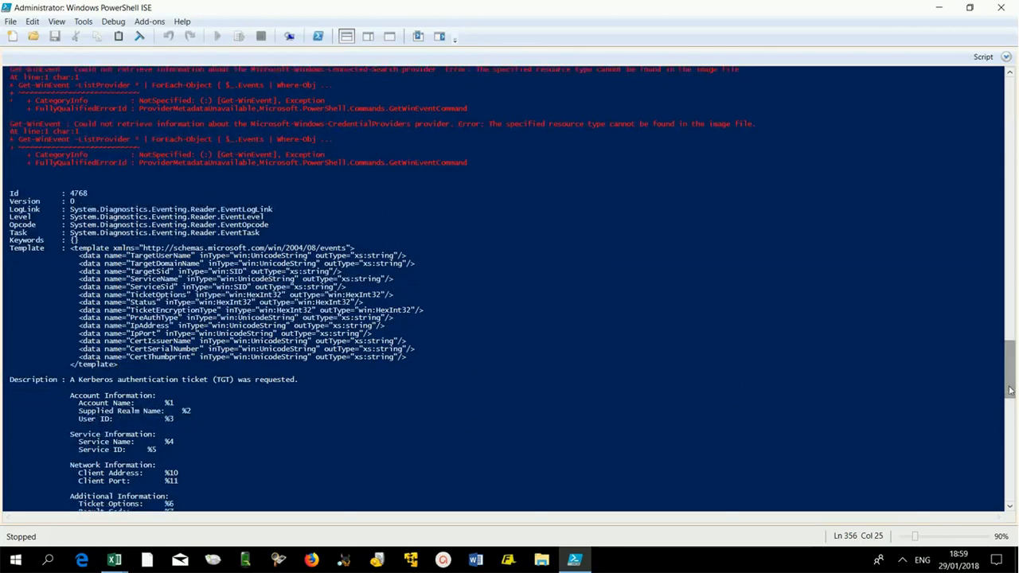
{"action": "scroll", "scroll_direction": "down", "scroll_amount": 3}
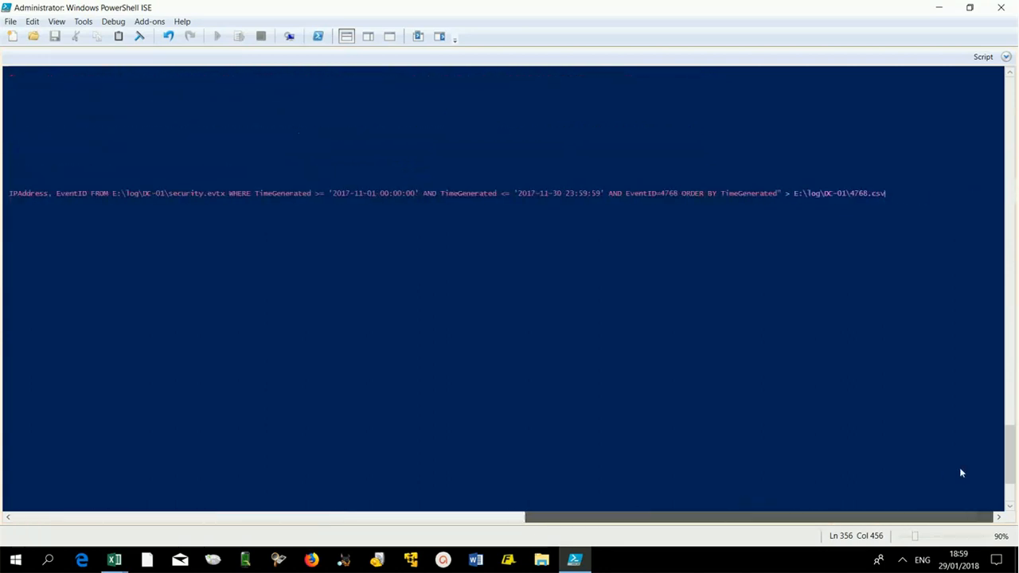
Step: Run the DC-01 November 4768 CSV export and view the network_connections results in Excel
{"action": "key", "text": "F5"}
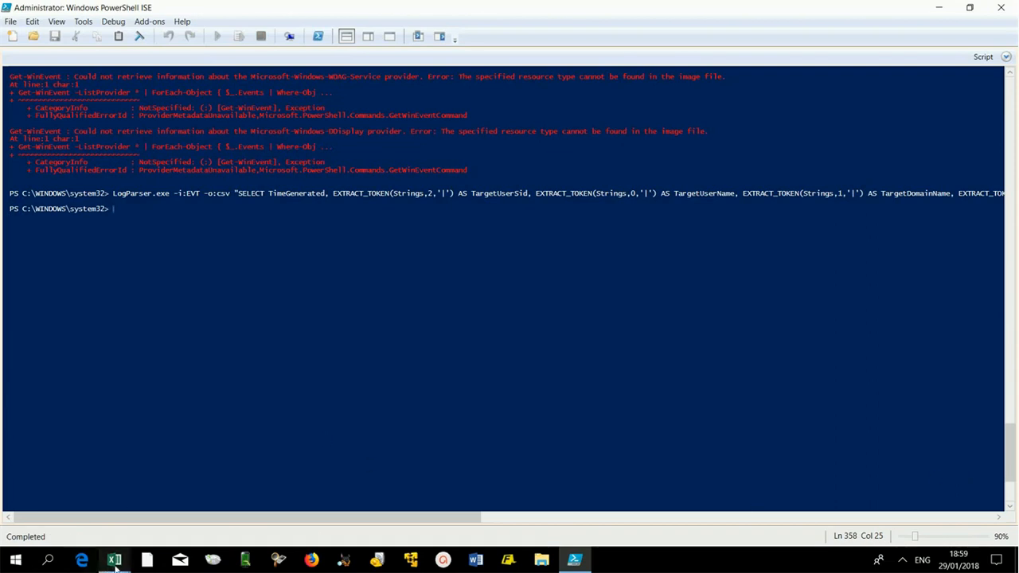
{"action": "left_click", "coordinate": [113, 560]}
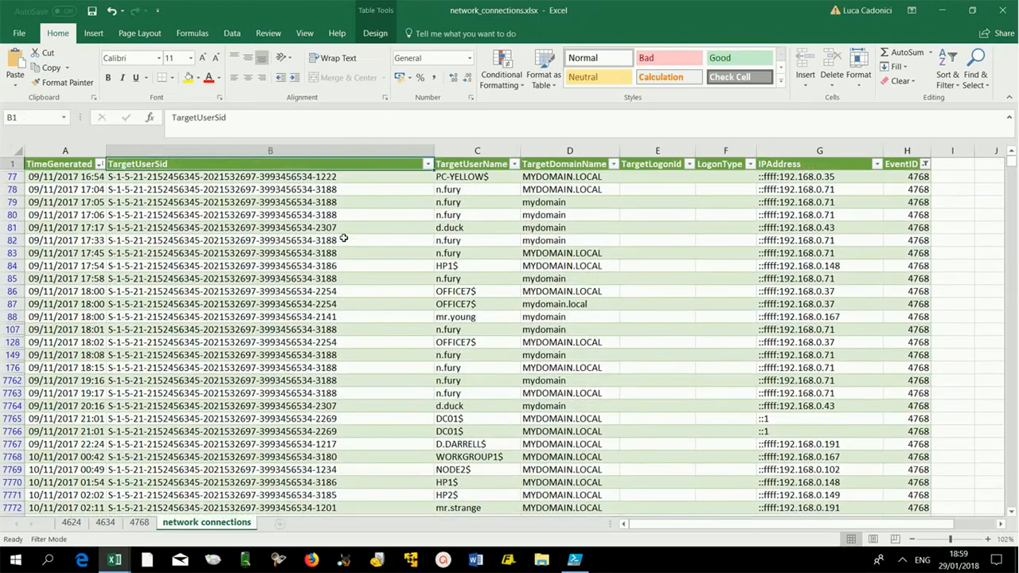
{"action": "left_click", "coordinate": [270, 355]}
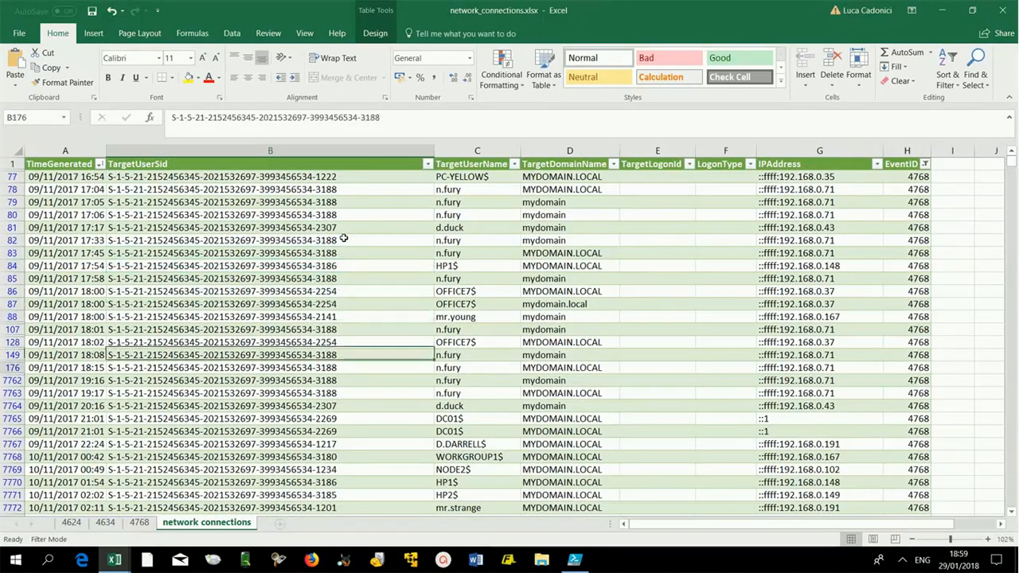
{"action": "scroll", "scroll_direction": "down", "scroll_amount": 3}
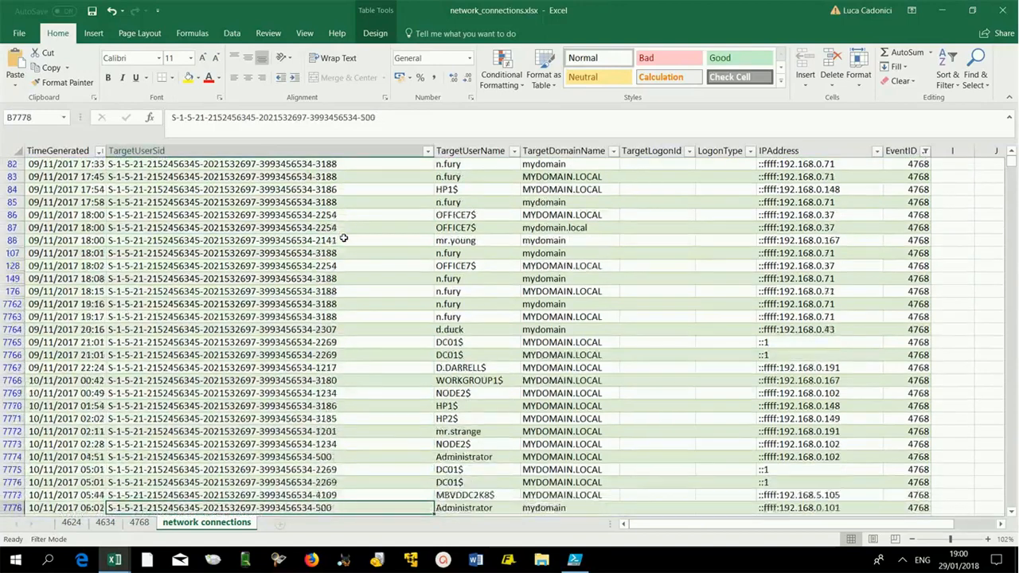